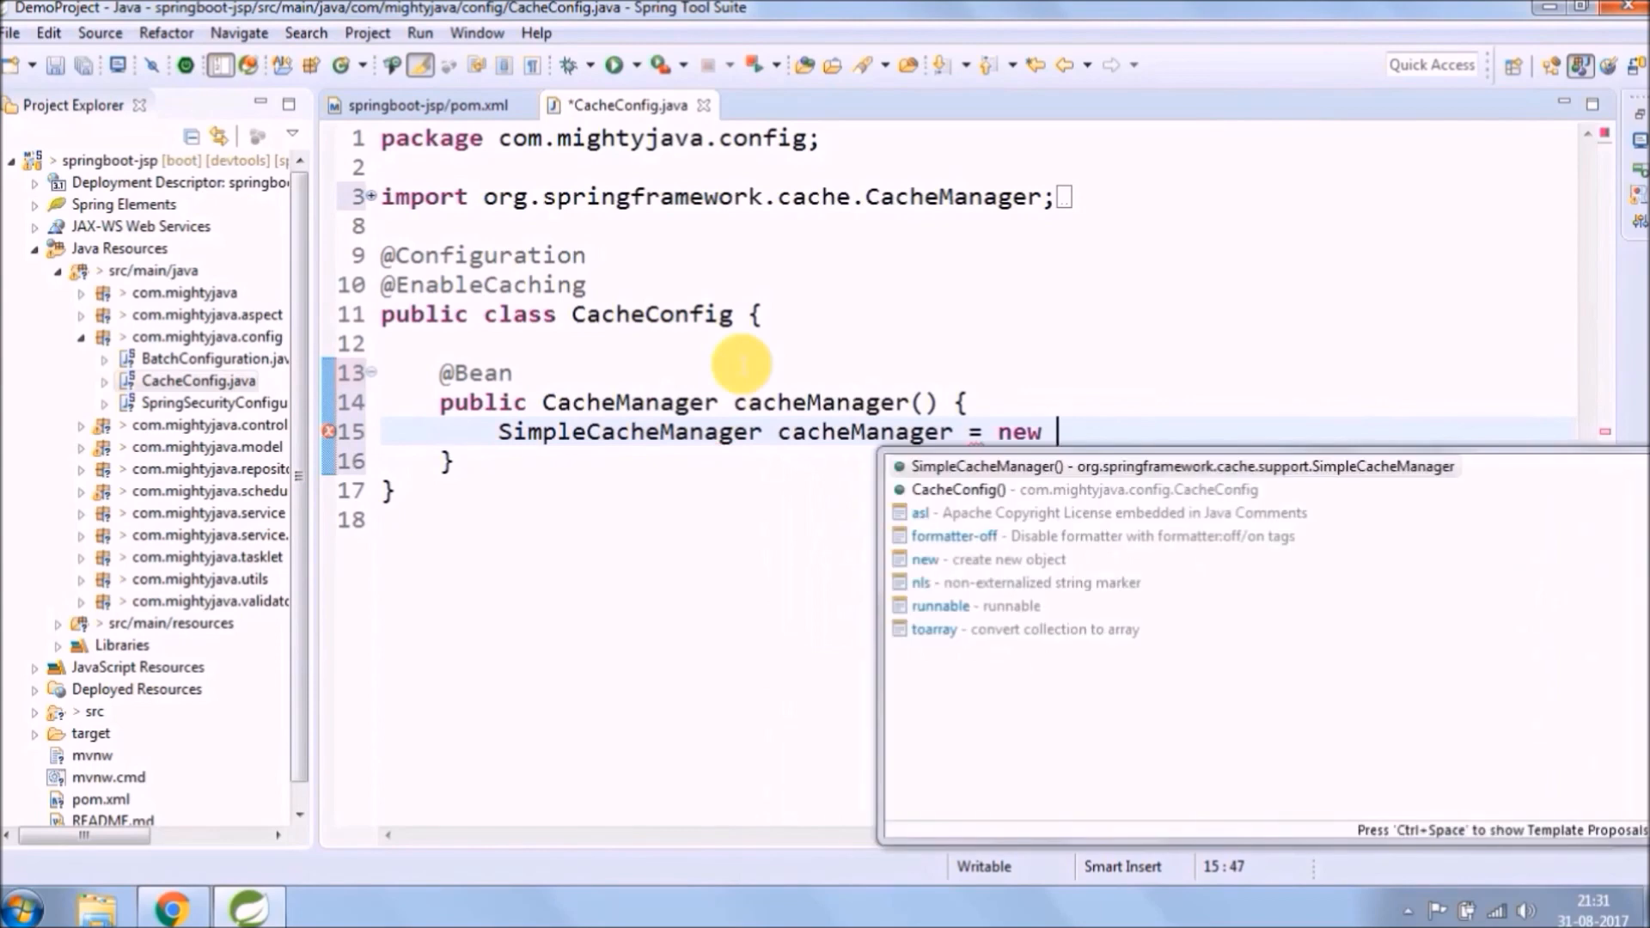
Step: Instantiate a SimpleCacheManager and register a ConcurrentMapCache named 'userCache'
text(SimpleCacheManager();)
text(cacheList.add(new )
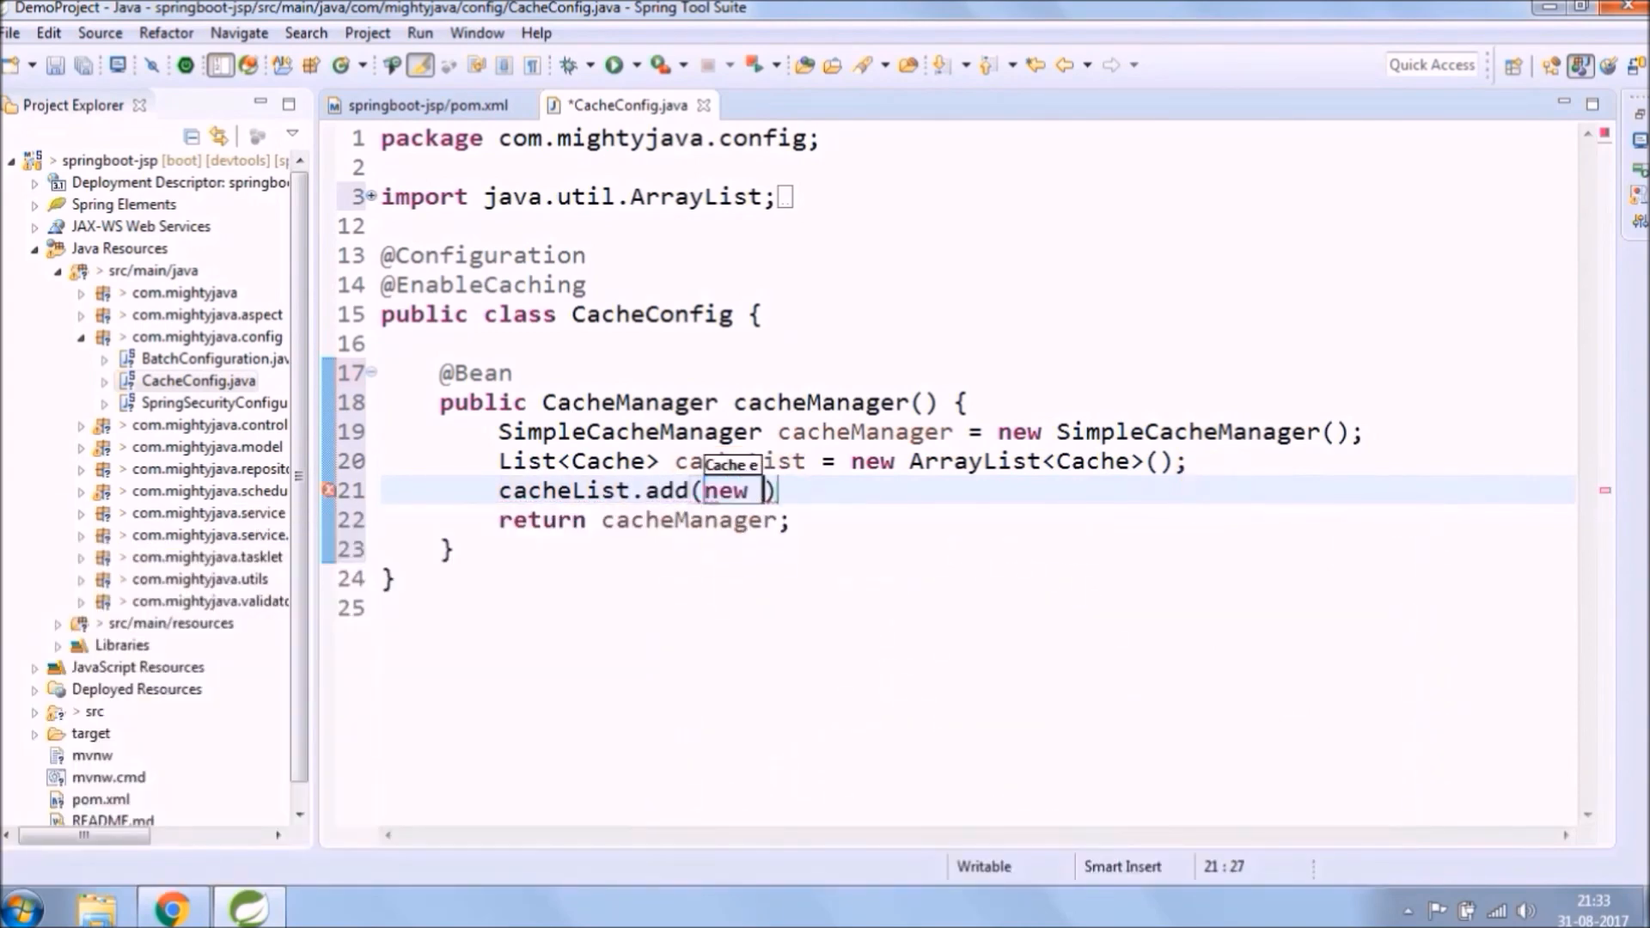
text(ConcurrentMapCache("userCache")
text(cacheManager.setCaches(cacheList);)
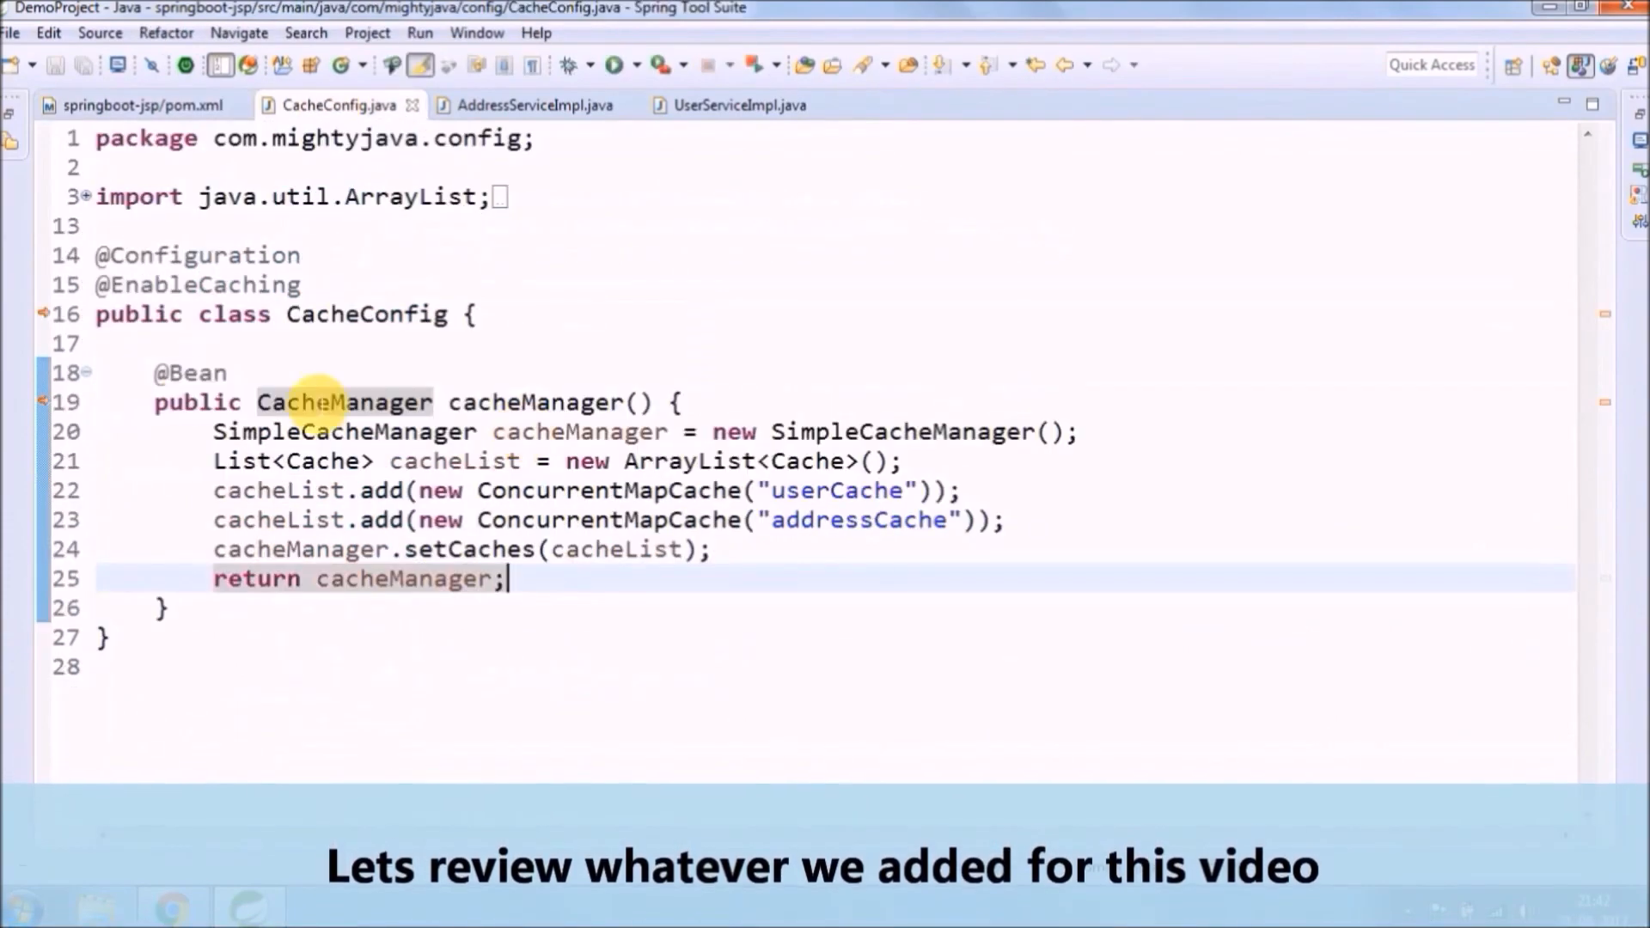
Step: Switch to AddressServiceImpl.java to look over its addressCache annotations
click(526, 105)
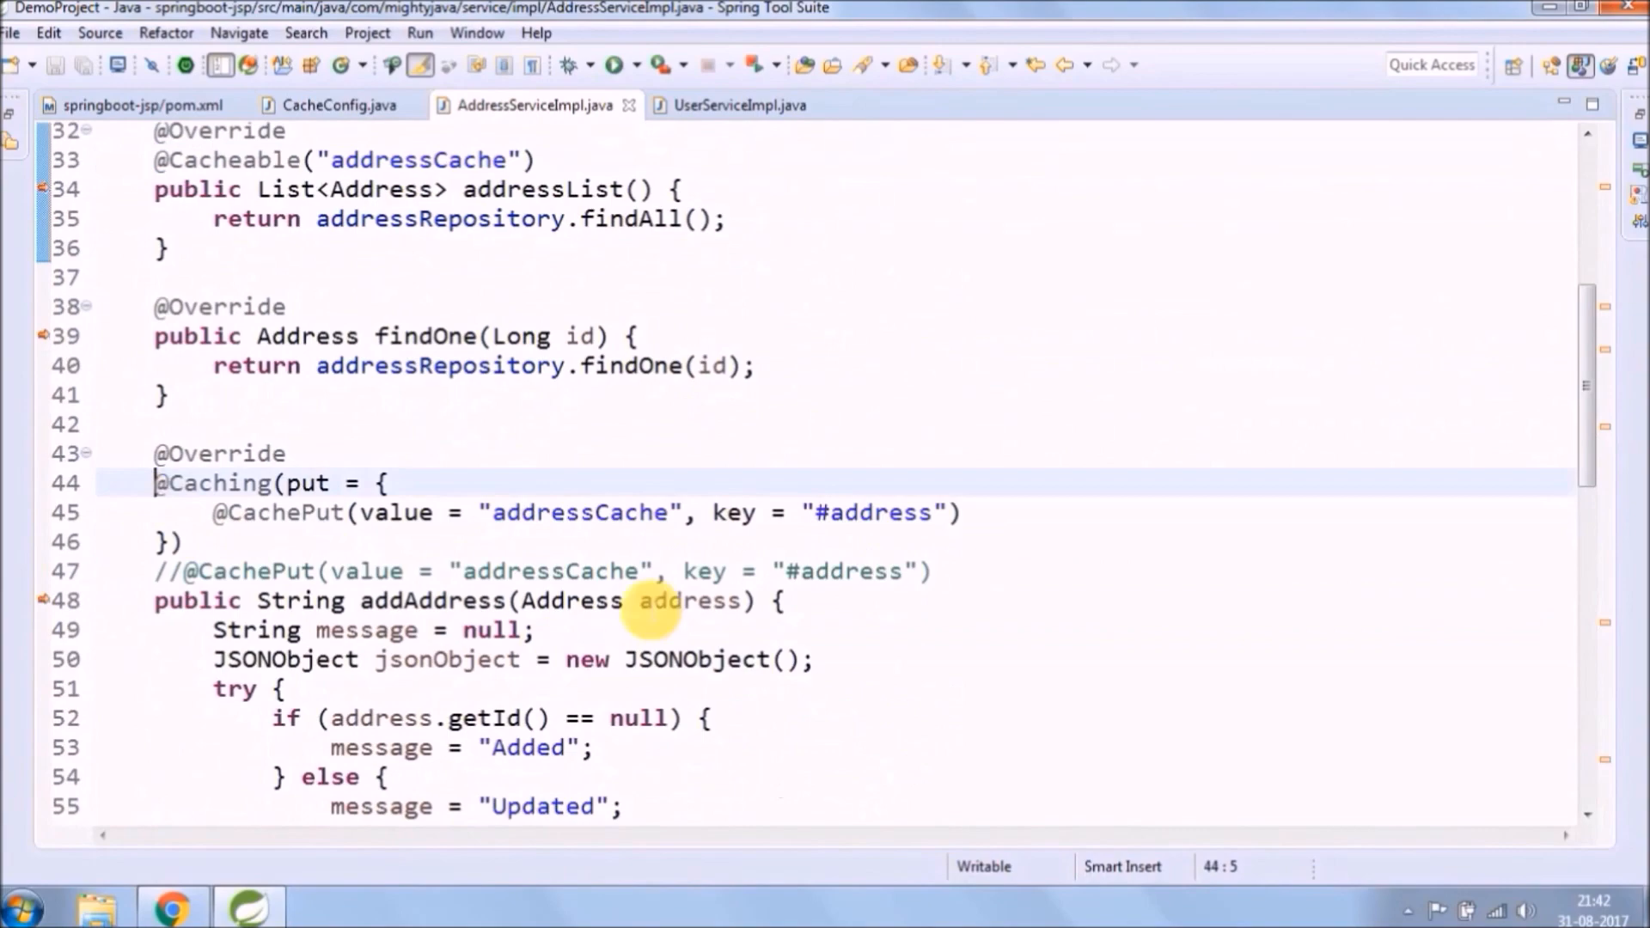
click(736, 104)
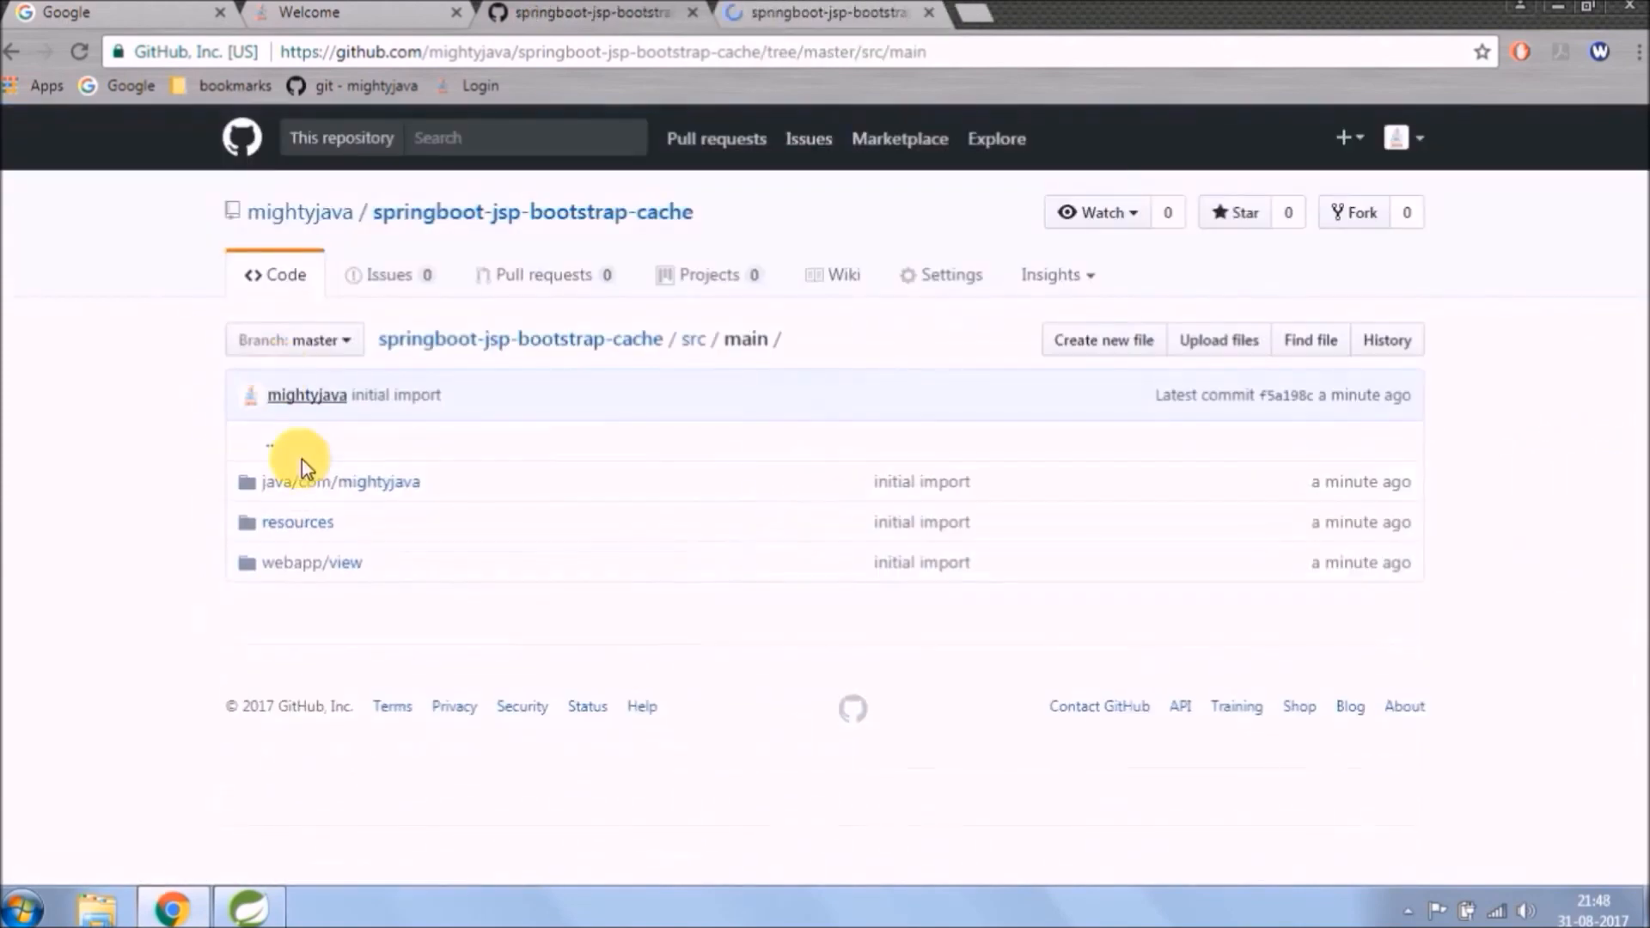
Step: Open the java/com/mightyjava folder under src/main in the GitHub repository
click(341, 481)
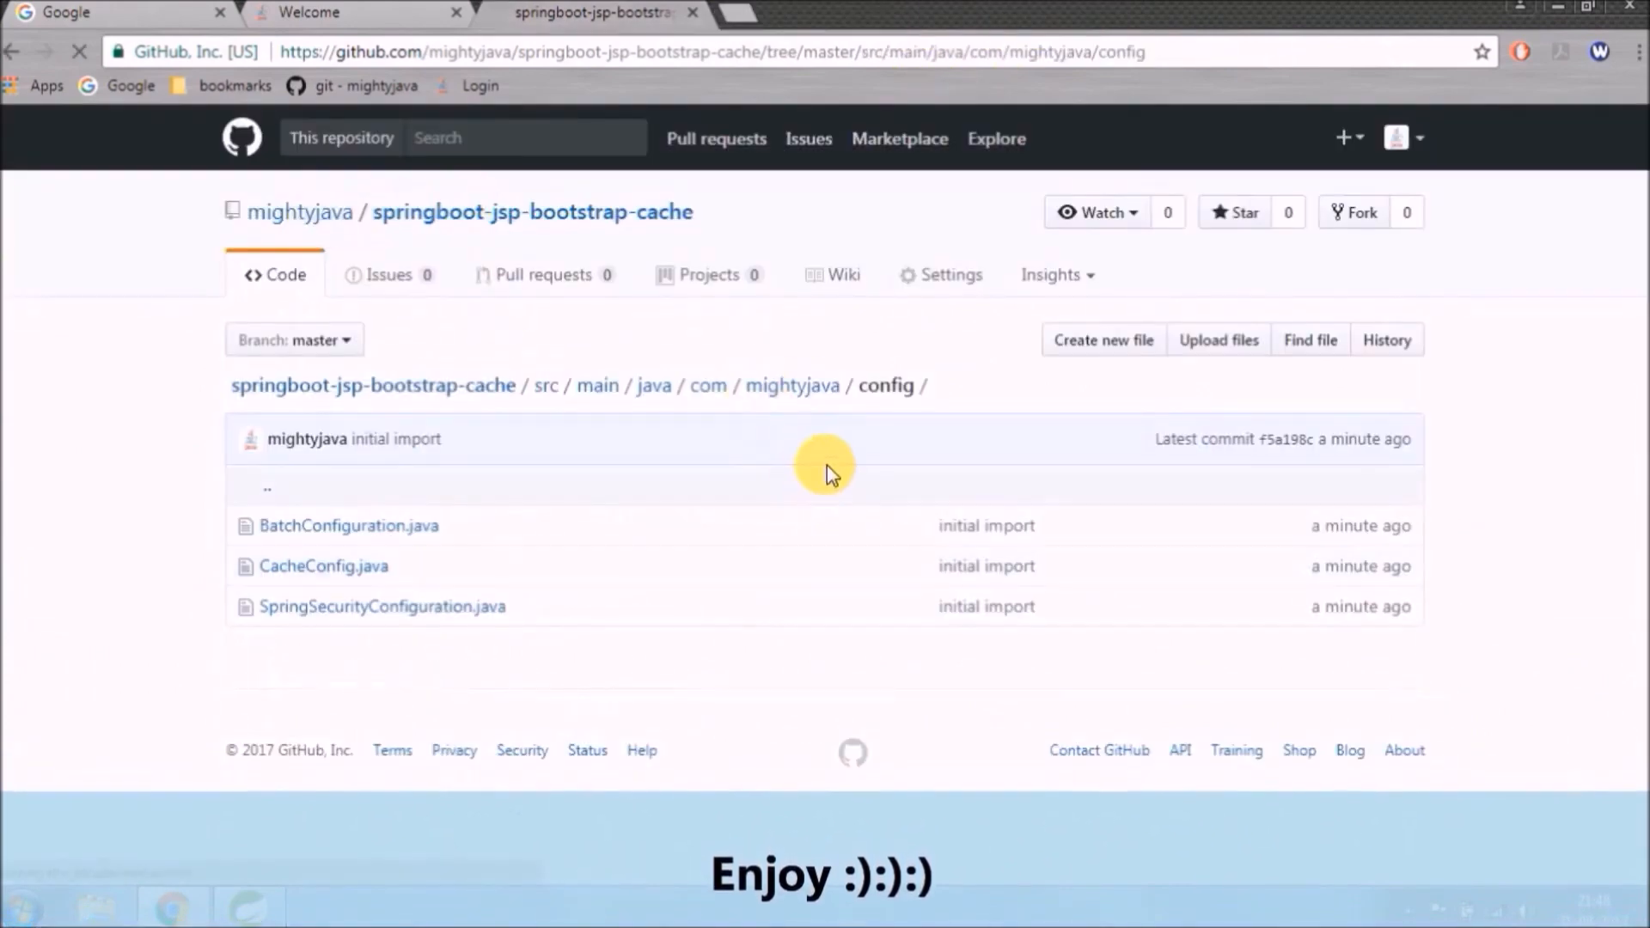